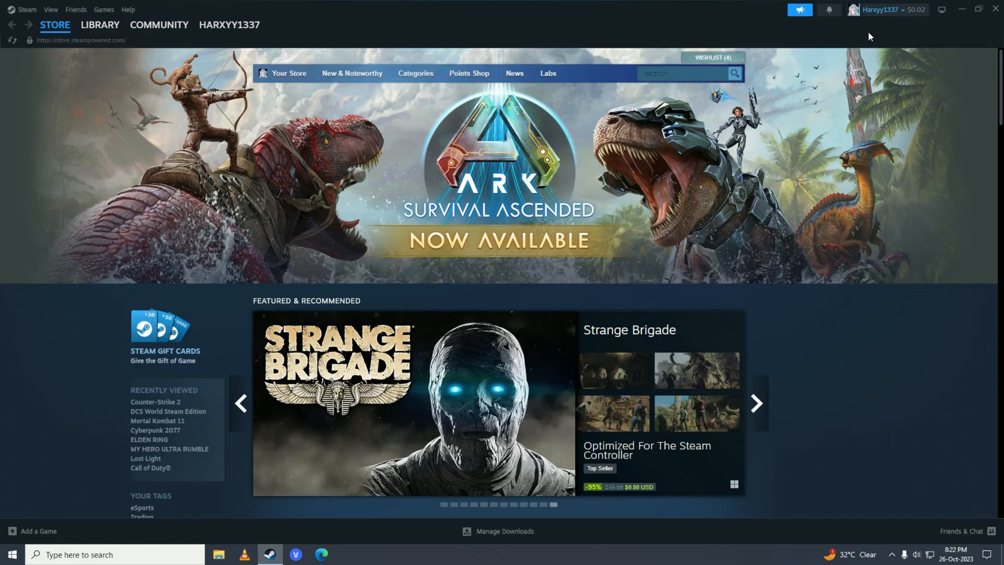
mouse_move(868, 38)
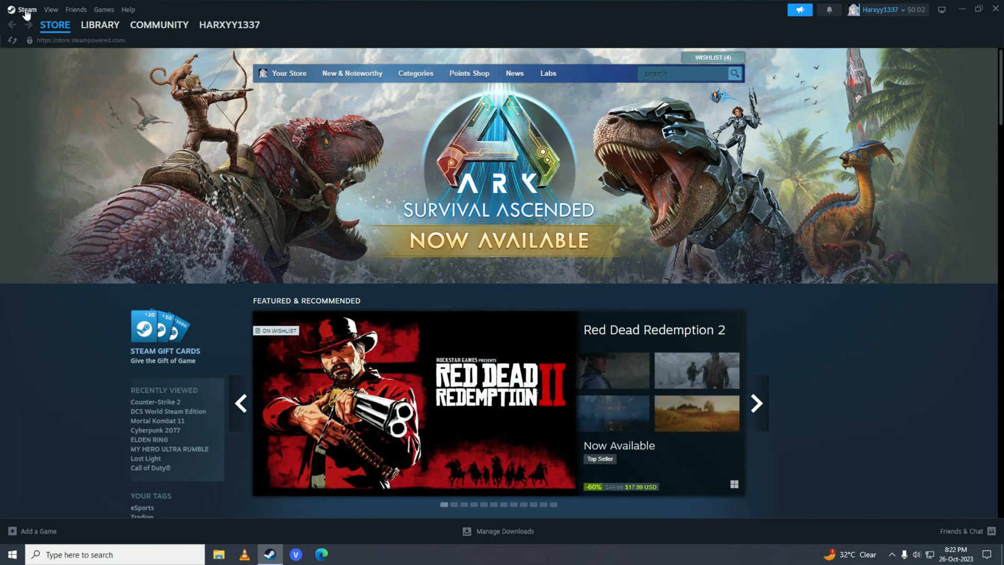
Open Steam Settings from the Steam menu, landing on the Security page
click(26, 9)
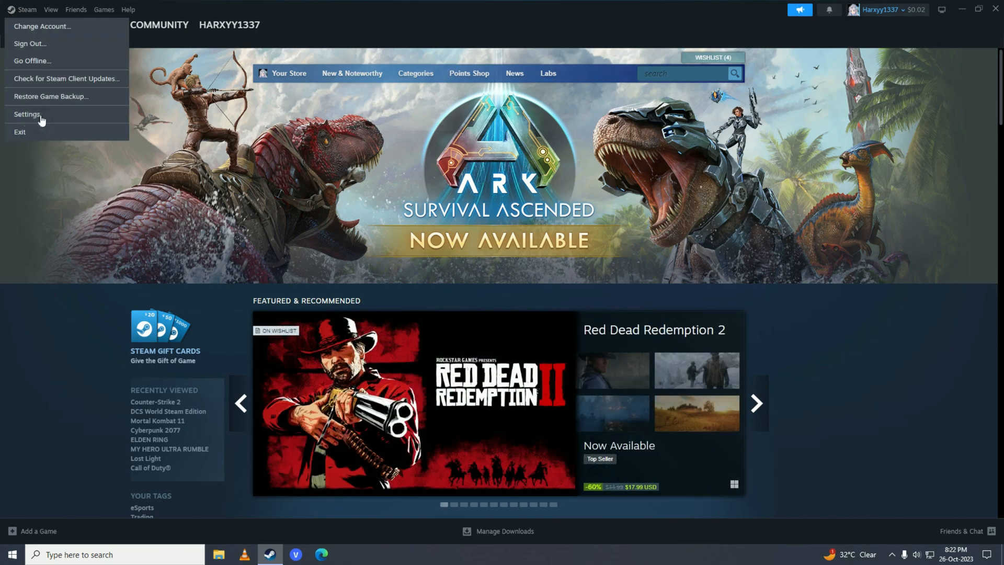
click(27, 114)
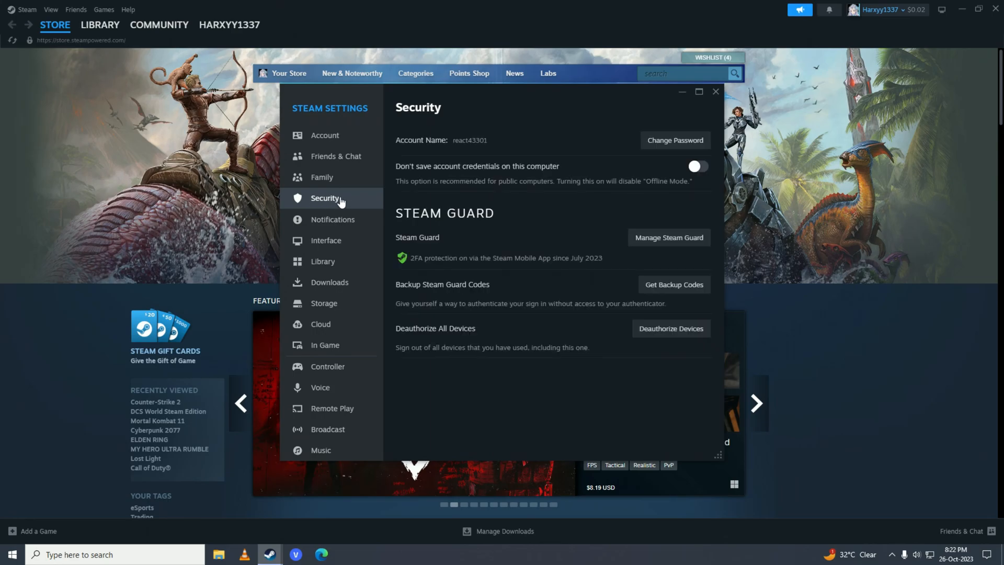
mouse_move(428, 227)
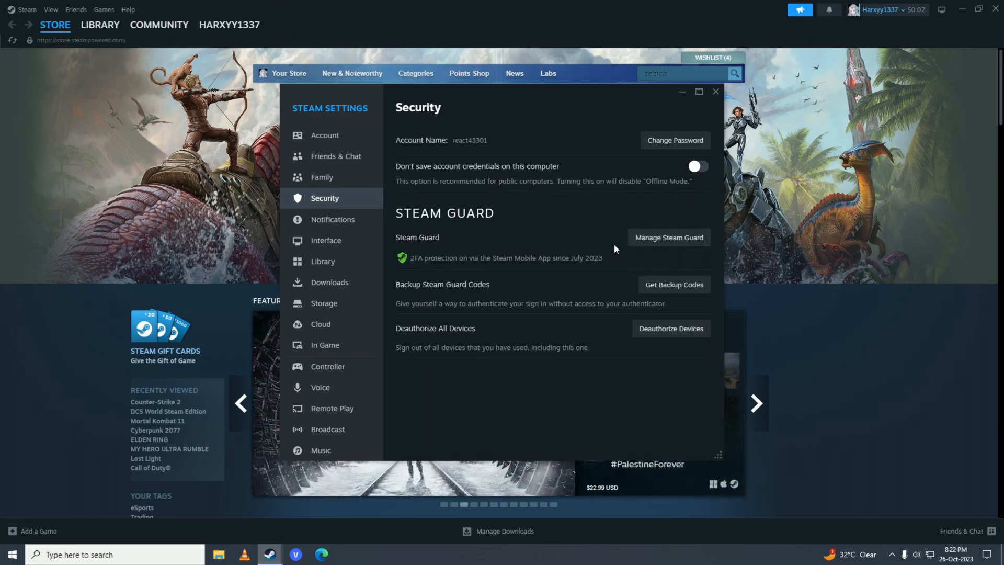
mouse_move(690, 246)
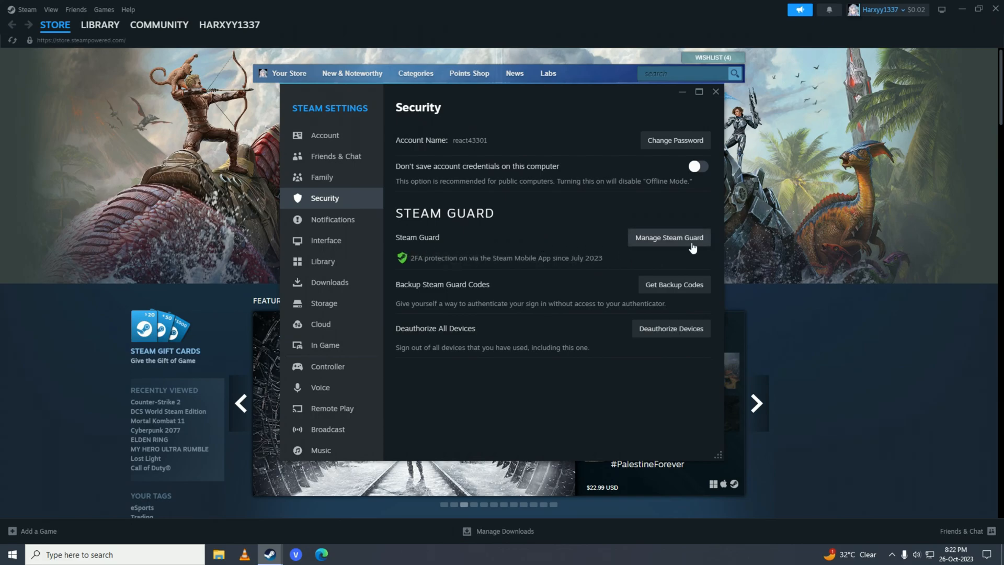
mouse_move(380, 204)
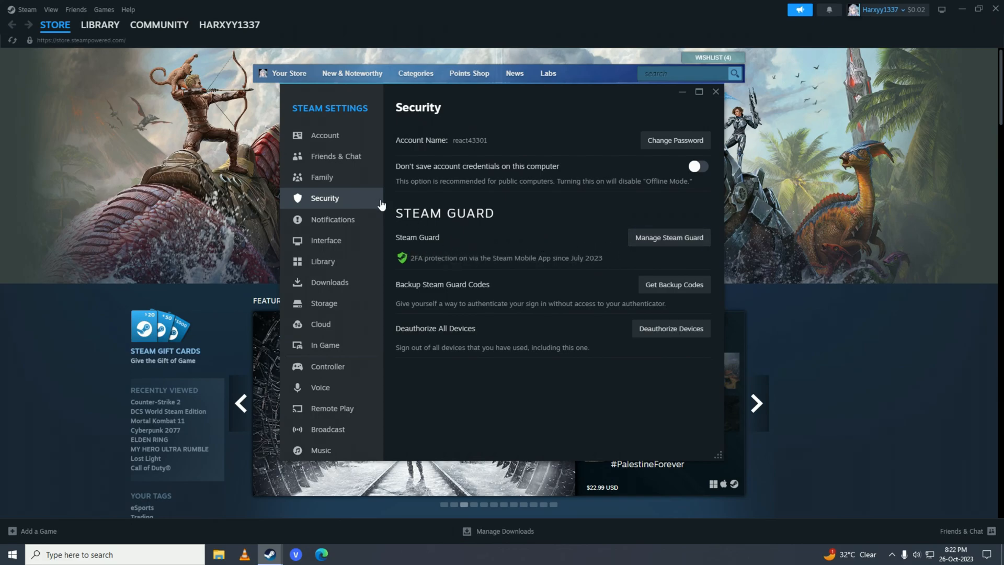
Turn on 'Authorize Library Sharing on this device' in the Family settings
click(322, 177)
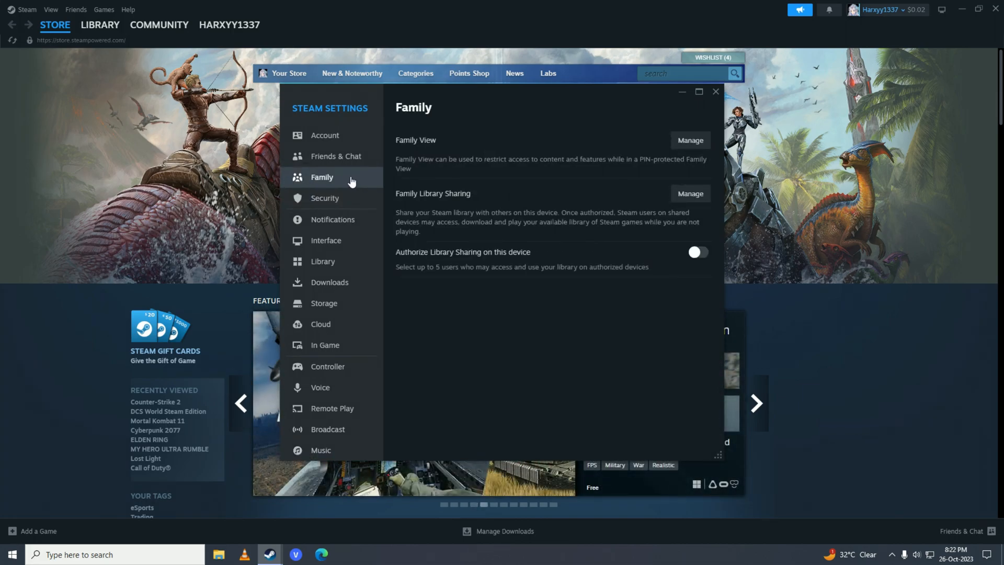
mouse_move(464, 256)
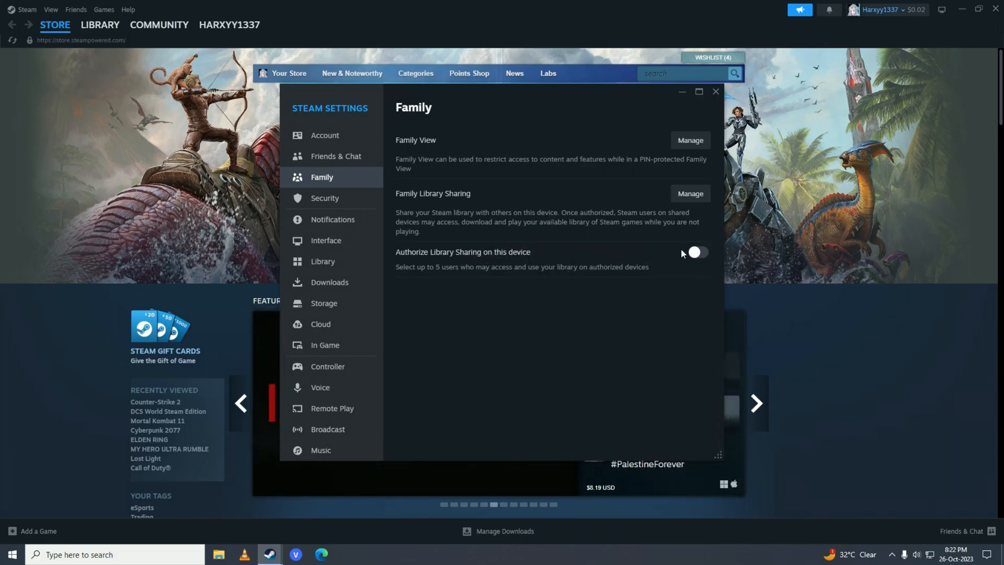
click(696, 252)
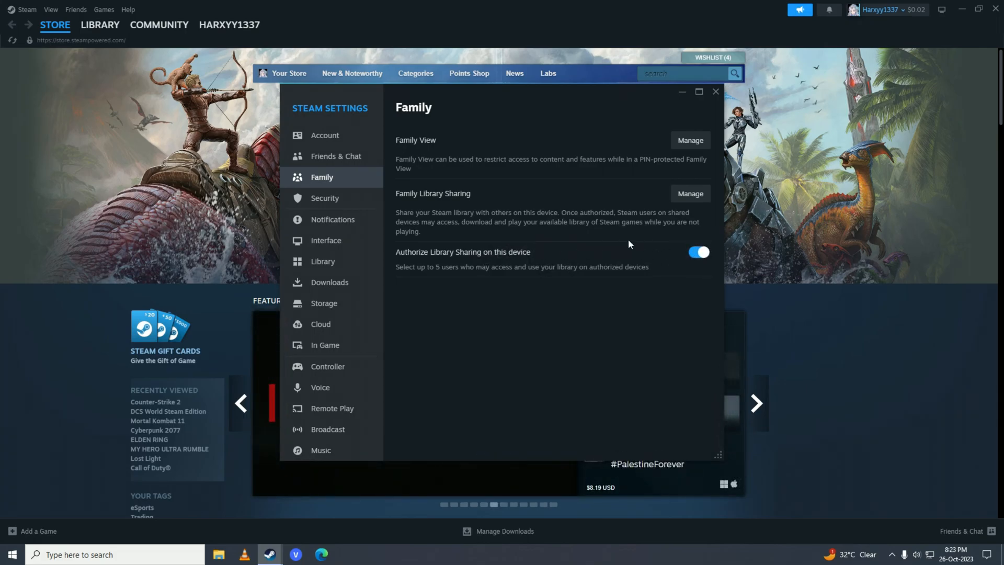
click(698, 251)
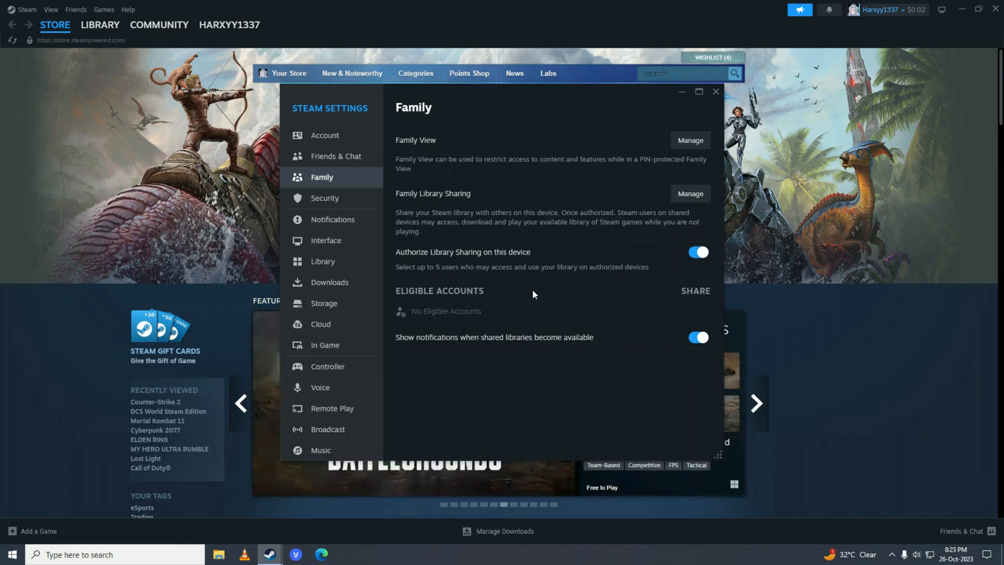
mouse_move(434, 305)
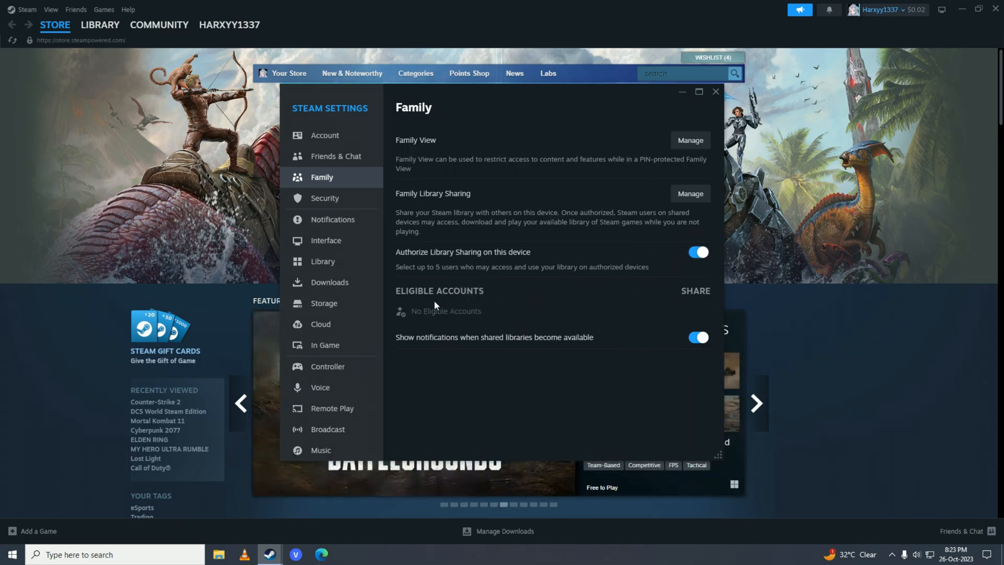
mouse_move(535, 296)
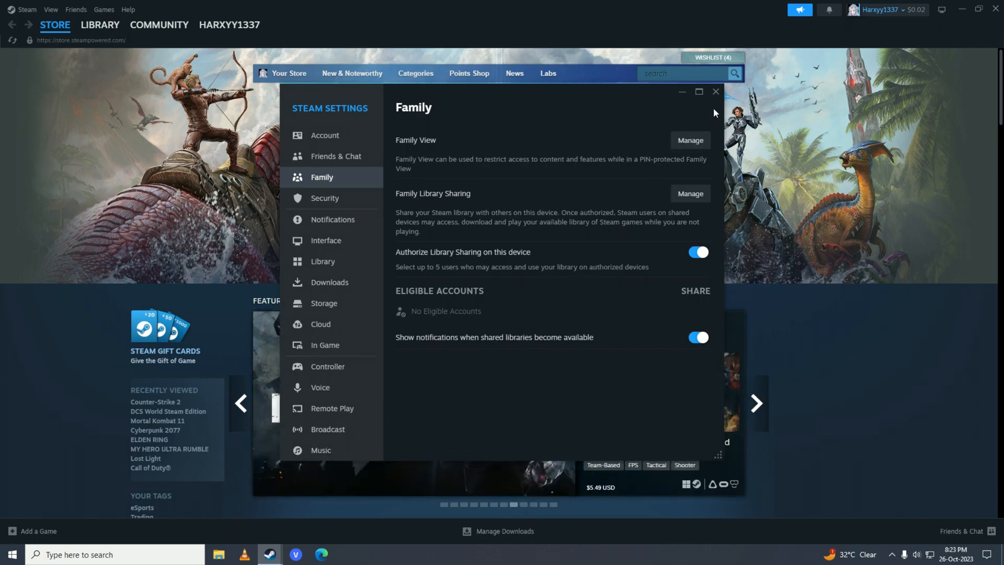
Close and reopen Steam Settings via the Steam menu to show Security again
click(27, 8)
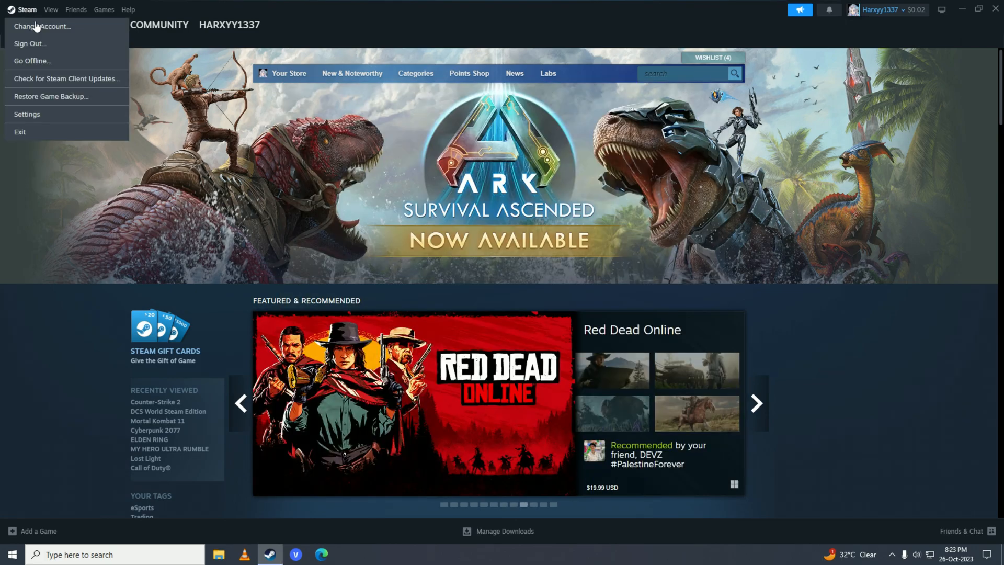
mouse_move(56, 45)
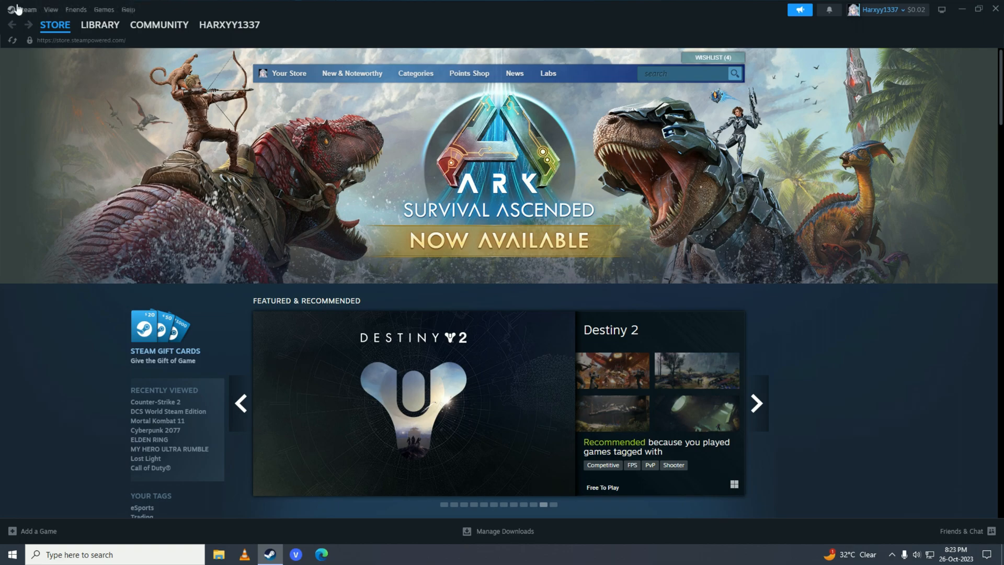
click(26, 8)
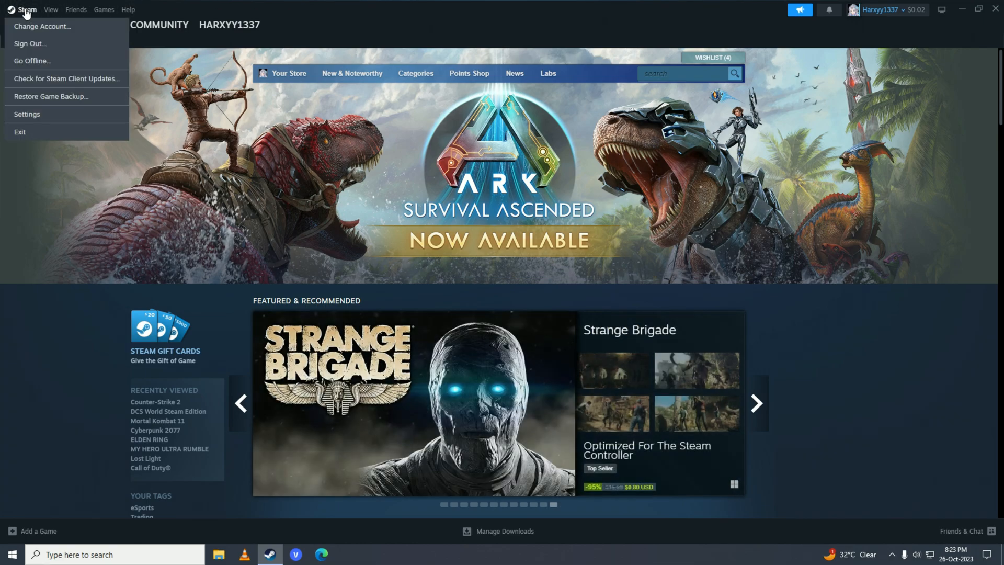
click(27, 115)
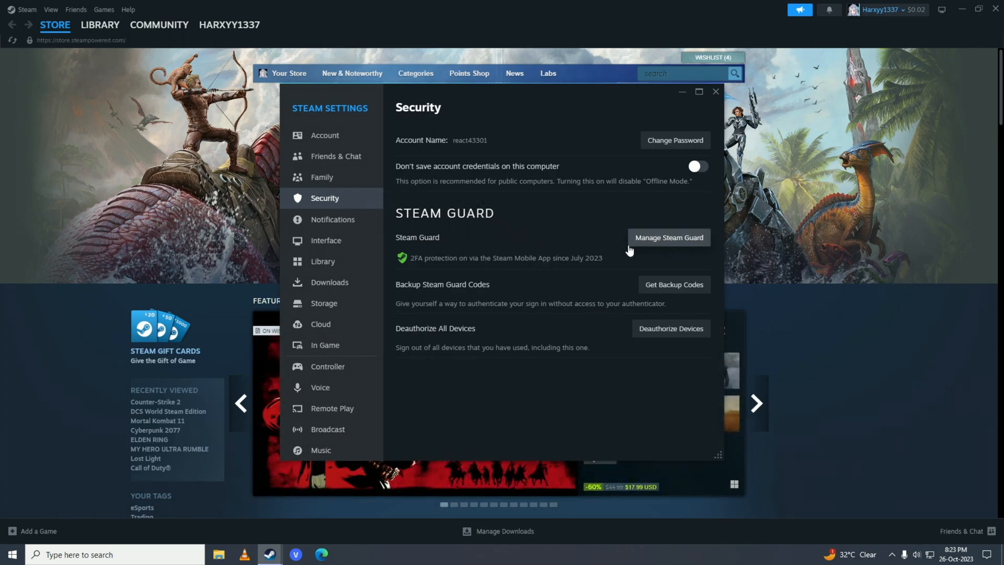
mouse_move(596, 244)
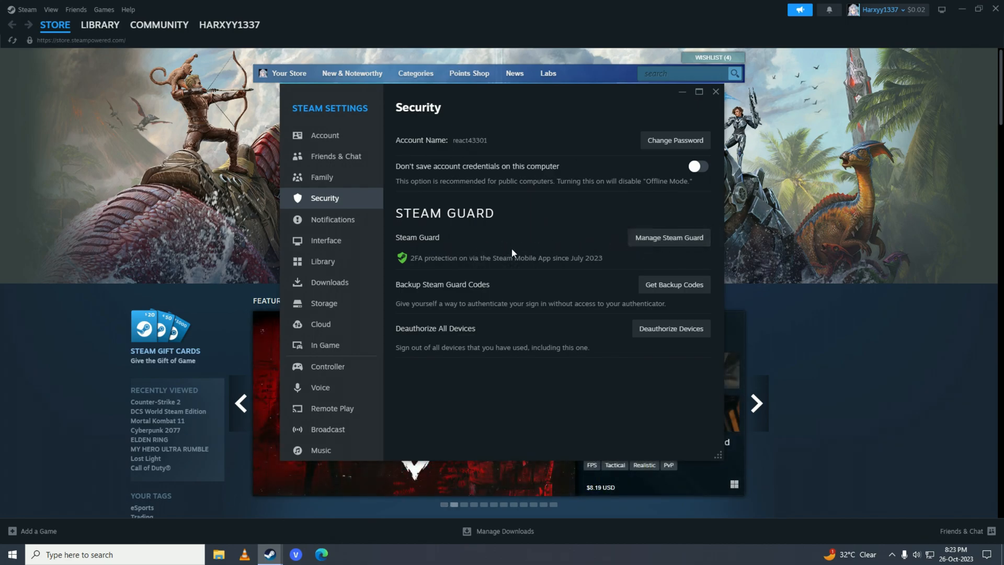
mouse_move(485, 249)
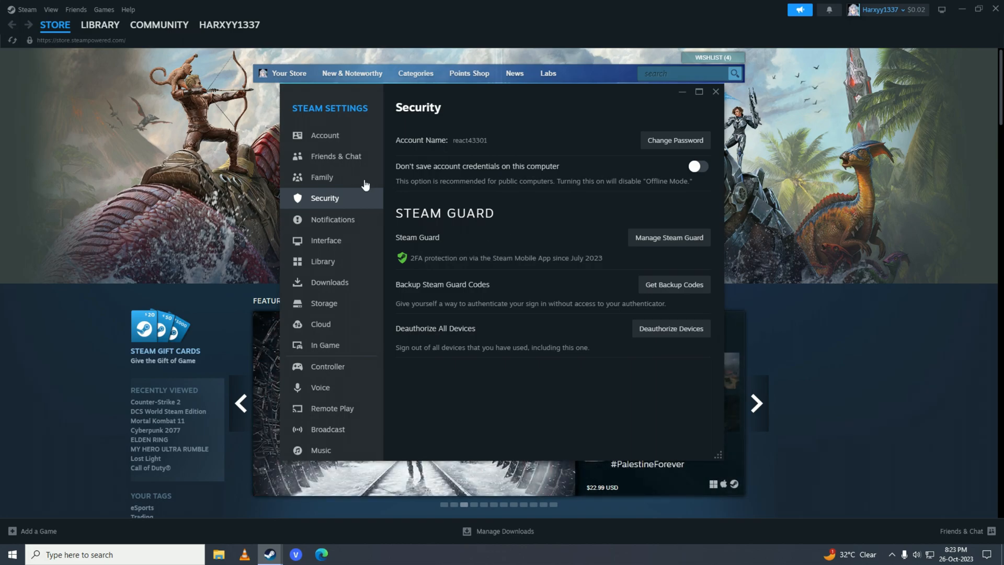
Switch to the Family section of Steam Settings
click(322, 179)
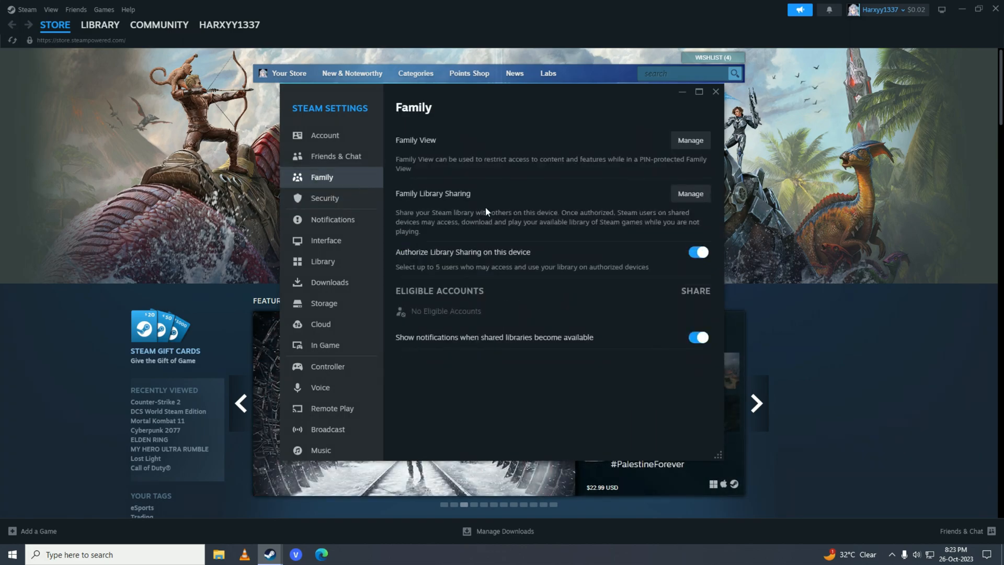
mouse_move(474, 258)
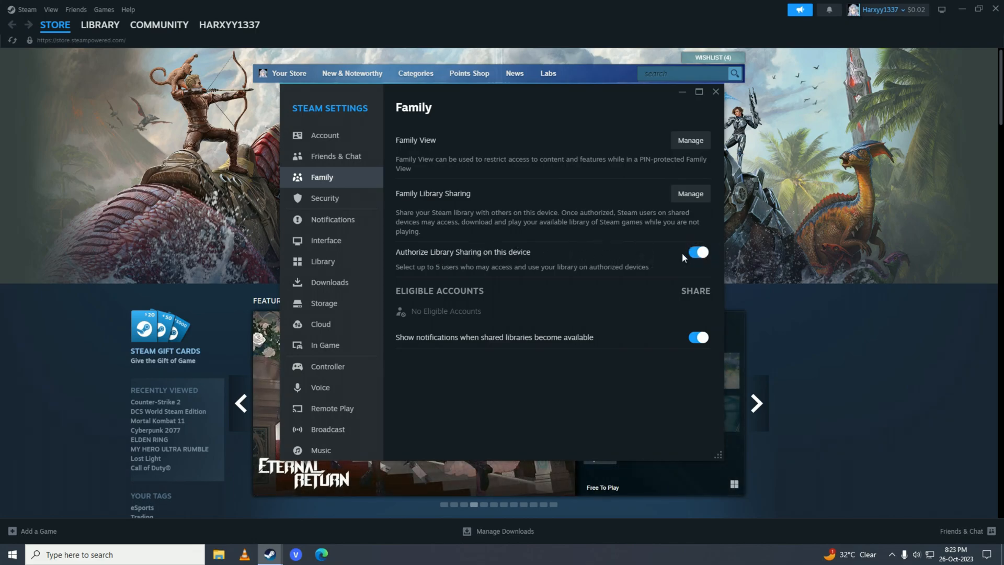
mouse_move(690, 194)
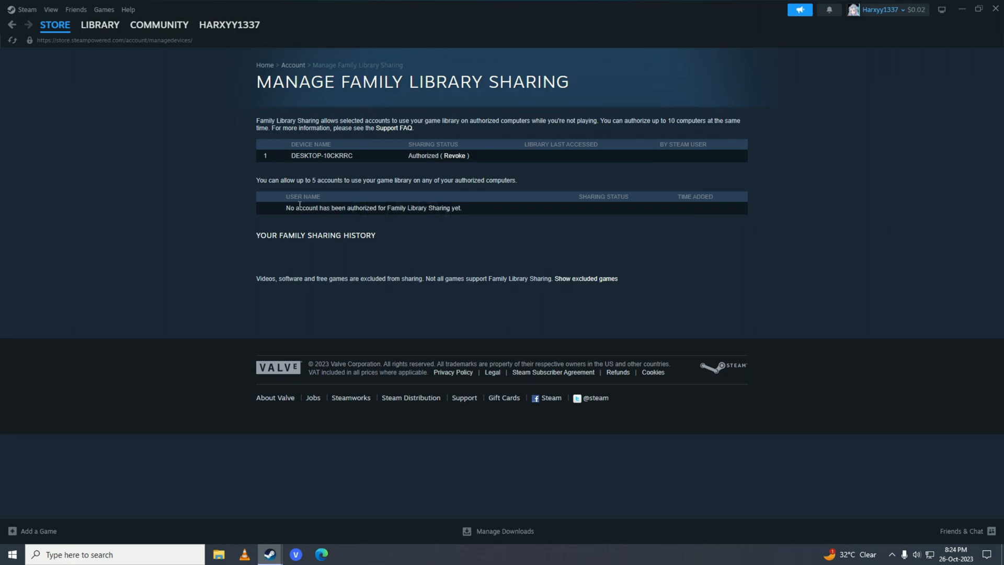
mouse_move(425, 221)
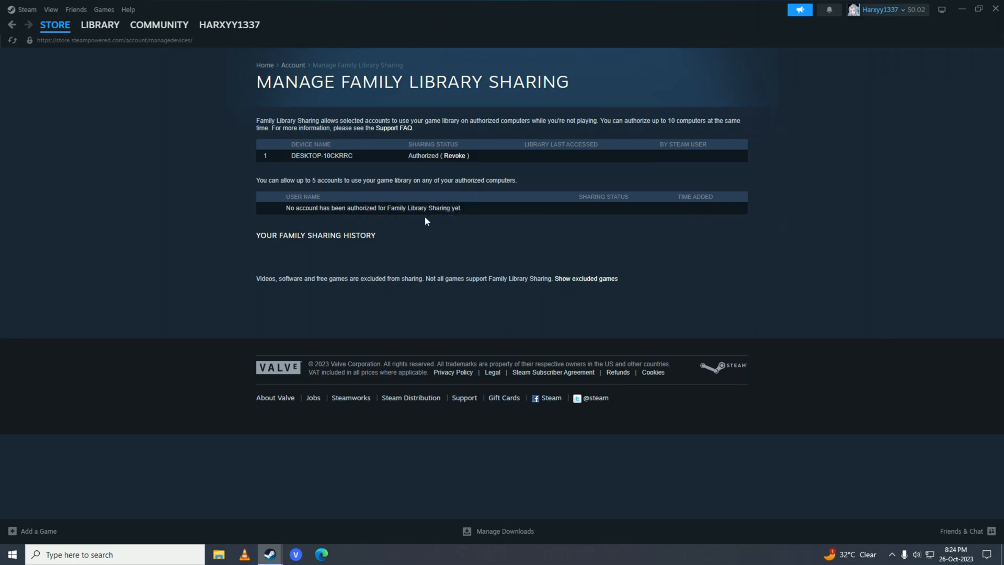
mouse_move(861, 33)
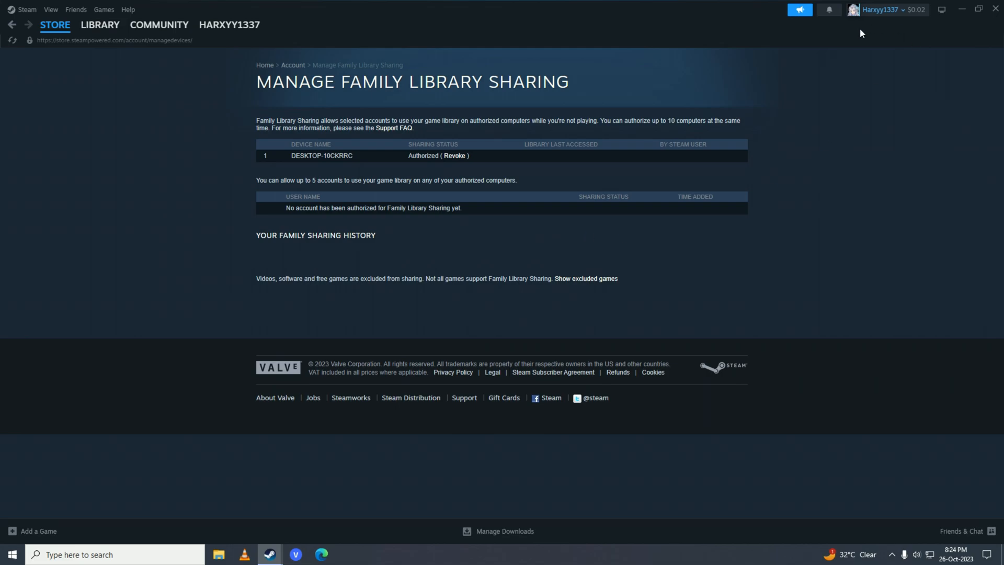
mouse_move(420, 222)
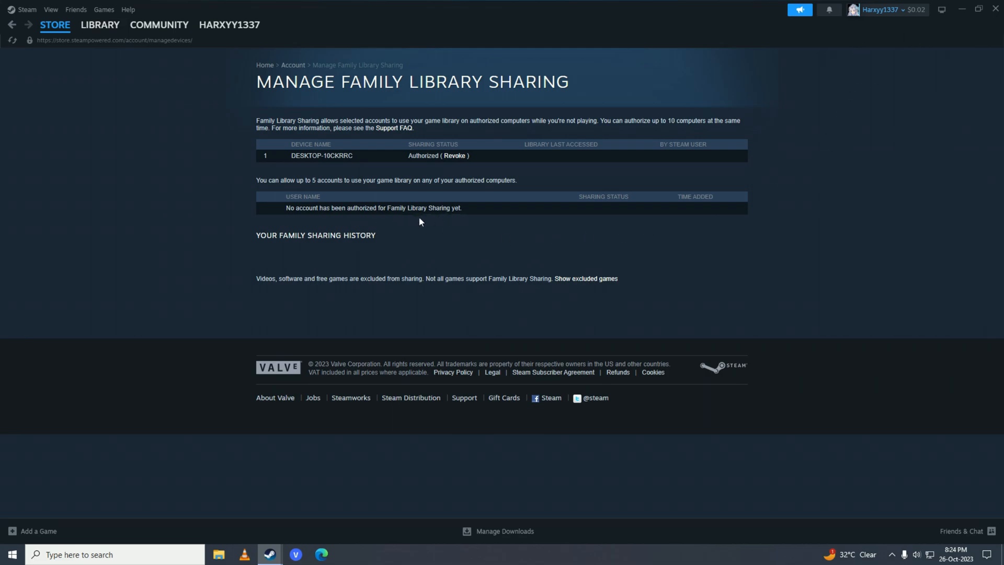
Go to the Library and view Call of Duty's install page (53.87 GB)
click(99, 25)
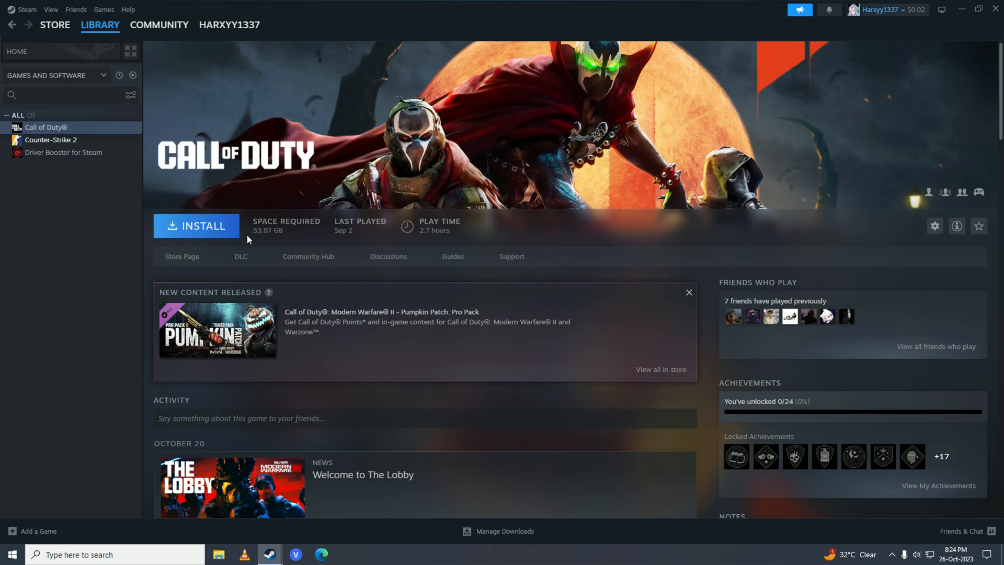
mouse_move(229, 234)
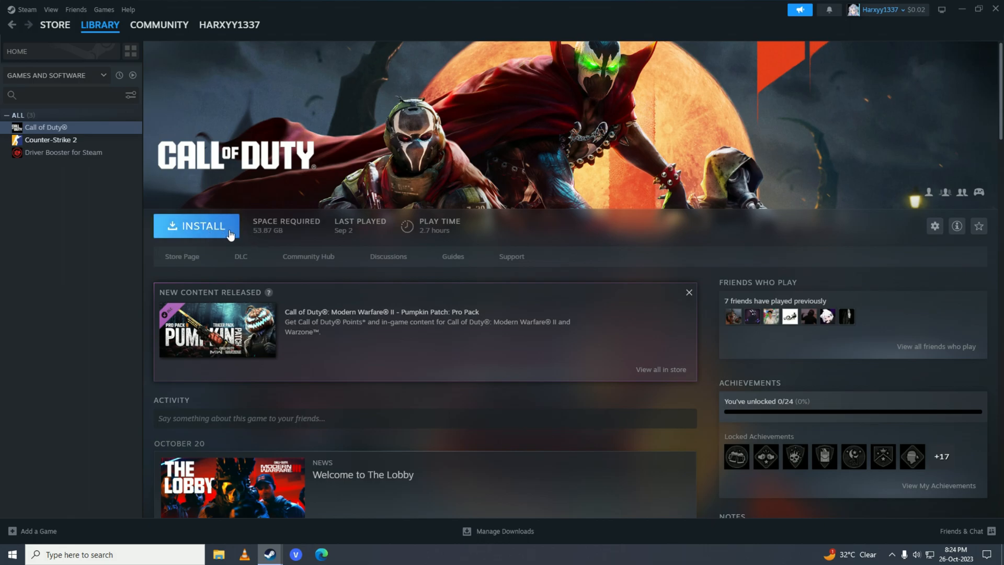
mouse_move(297, 229)
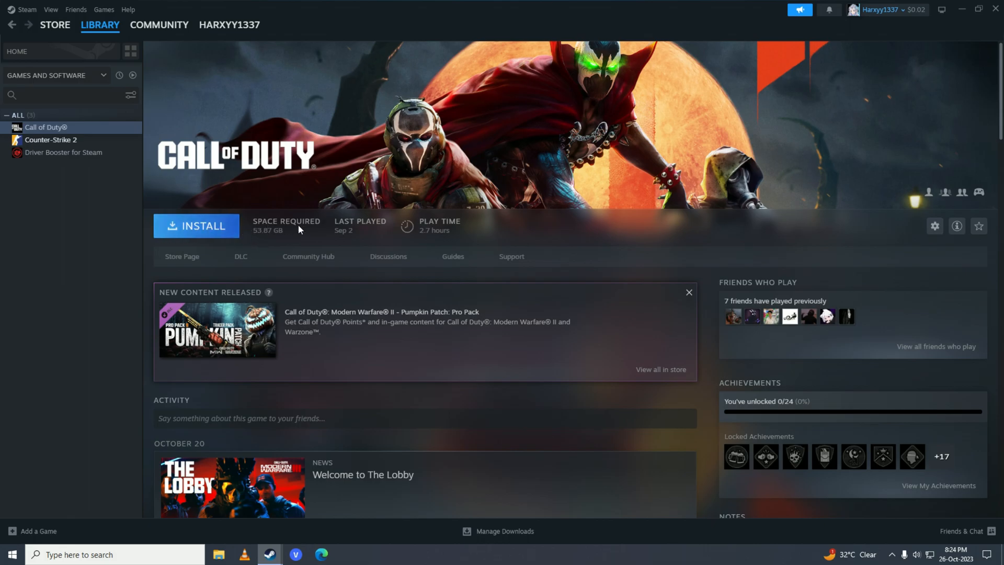
mouse_move(314, 231)
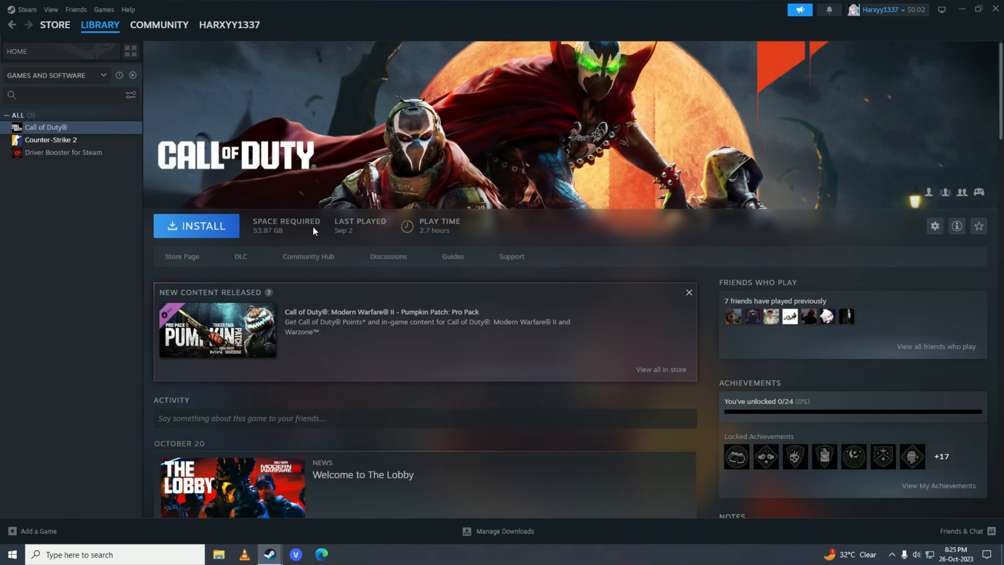
mouse_move(309, 237)
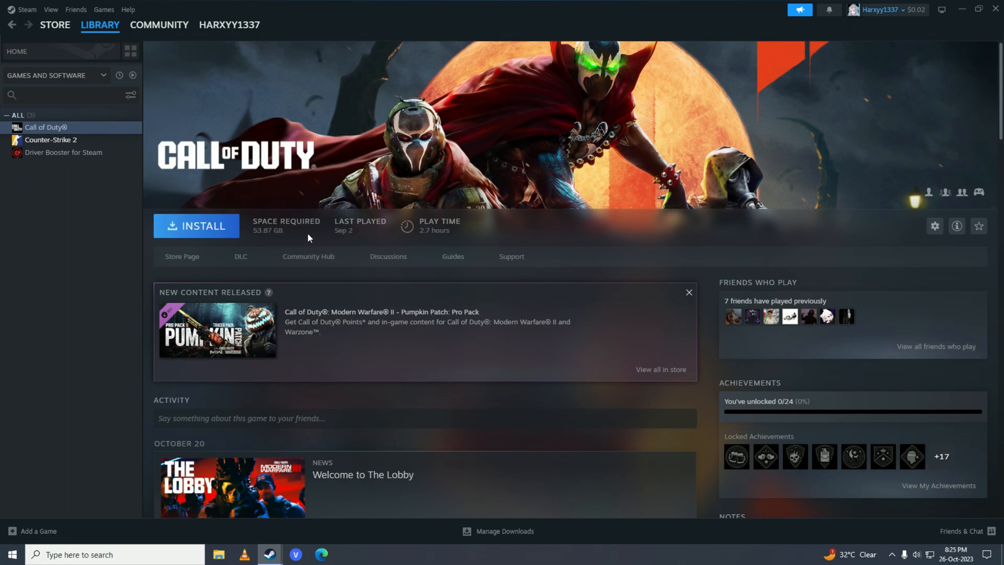
mouse_move(233, 234)
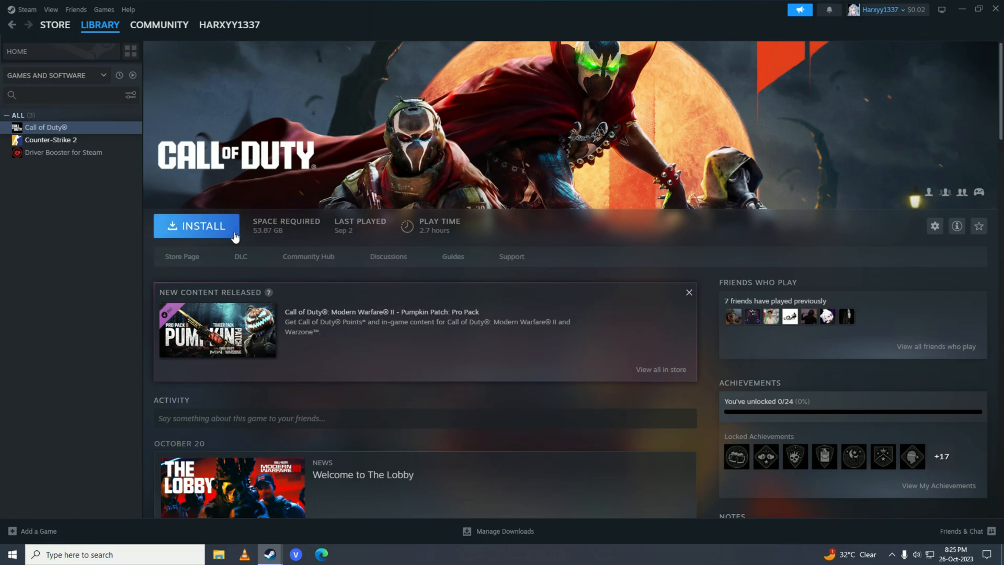
mouse_move(259, 234)
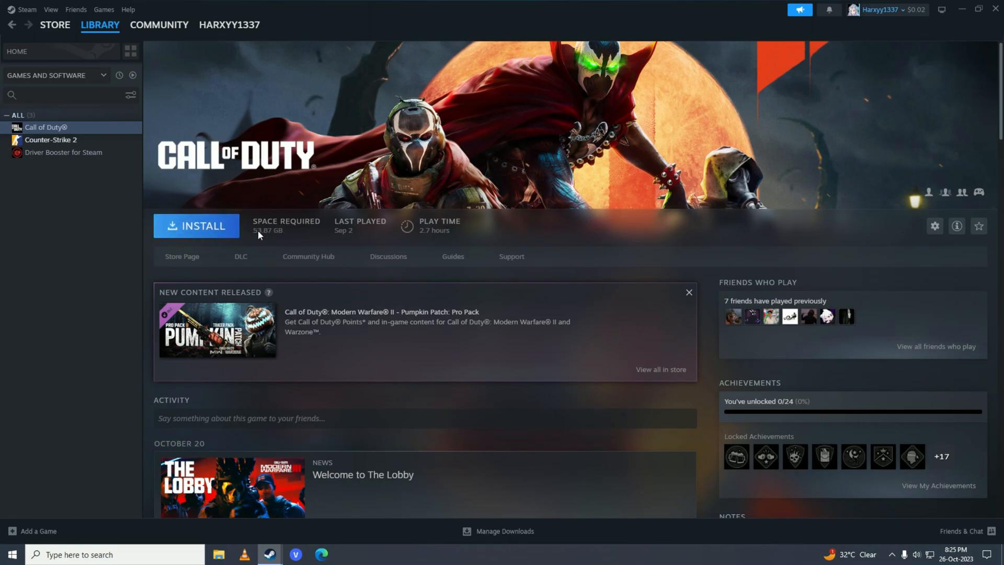
mouse_move(133, 235)
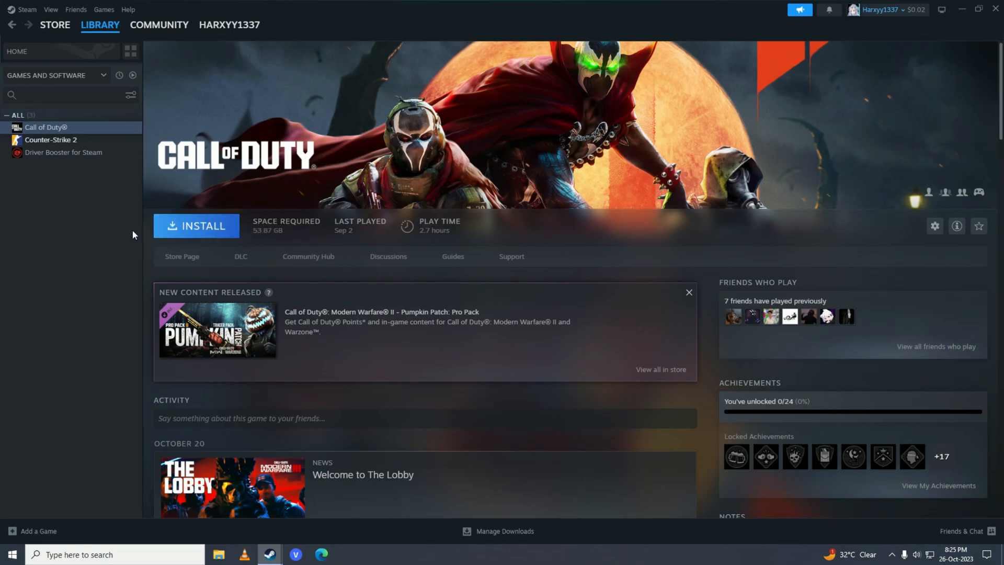